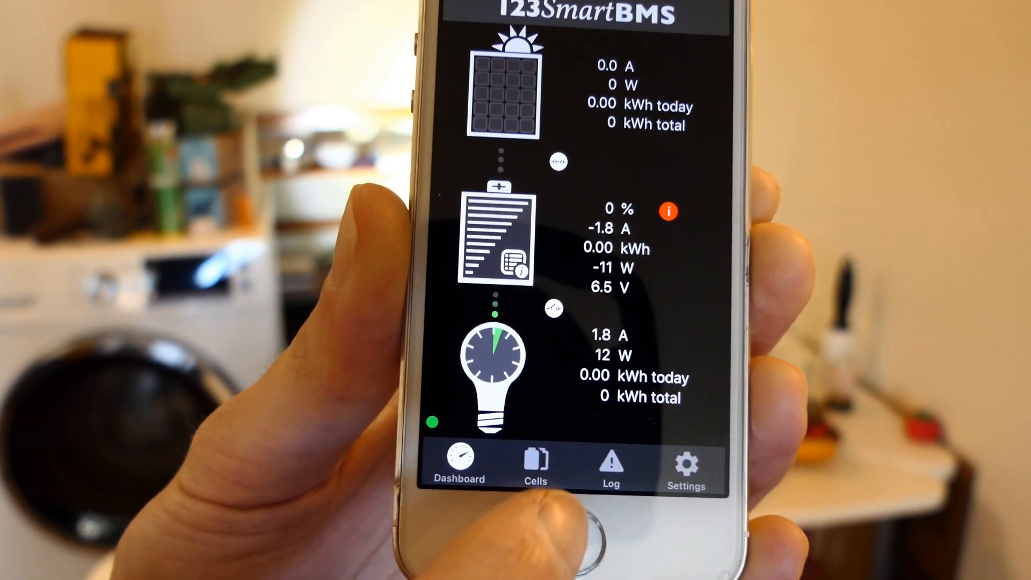
- Check the empty Errors log, then return to the dashboard showing battery at -12 W, 6.5 V
{"action": "left_click", "coordinate": [535, 460]}
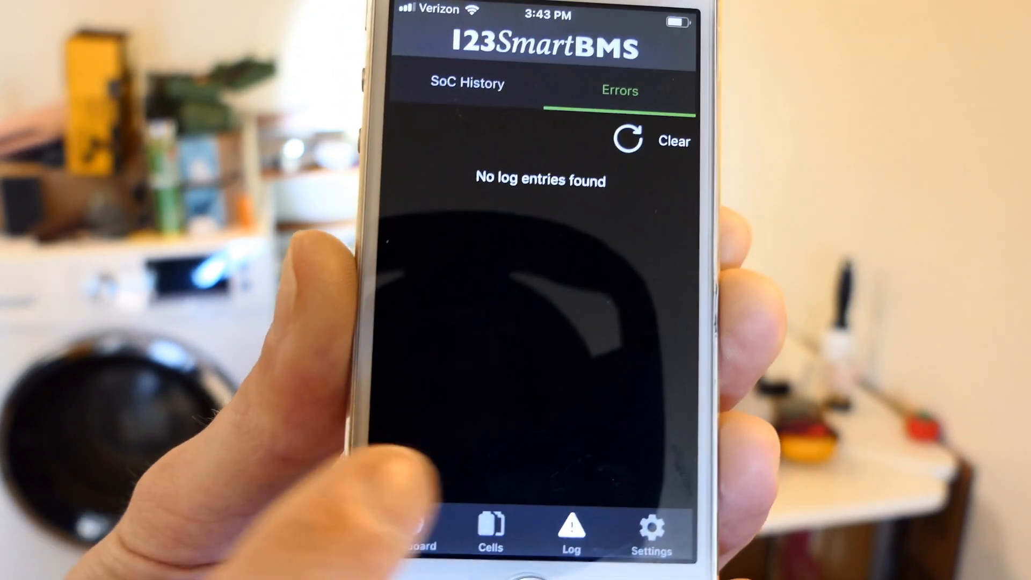
{"action": "left_click", "coordinate": [418, 533]}
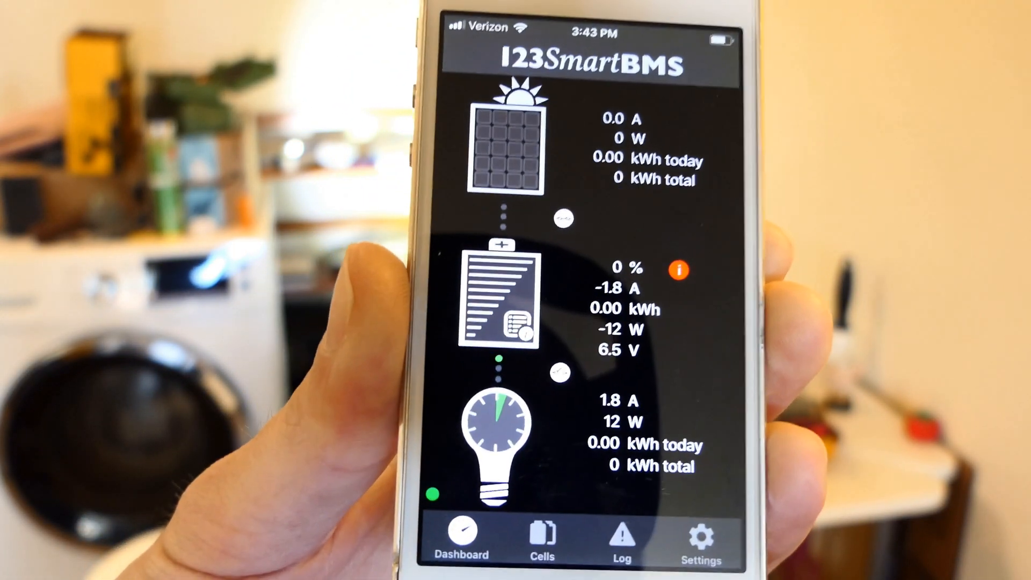